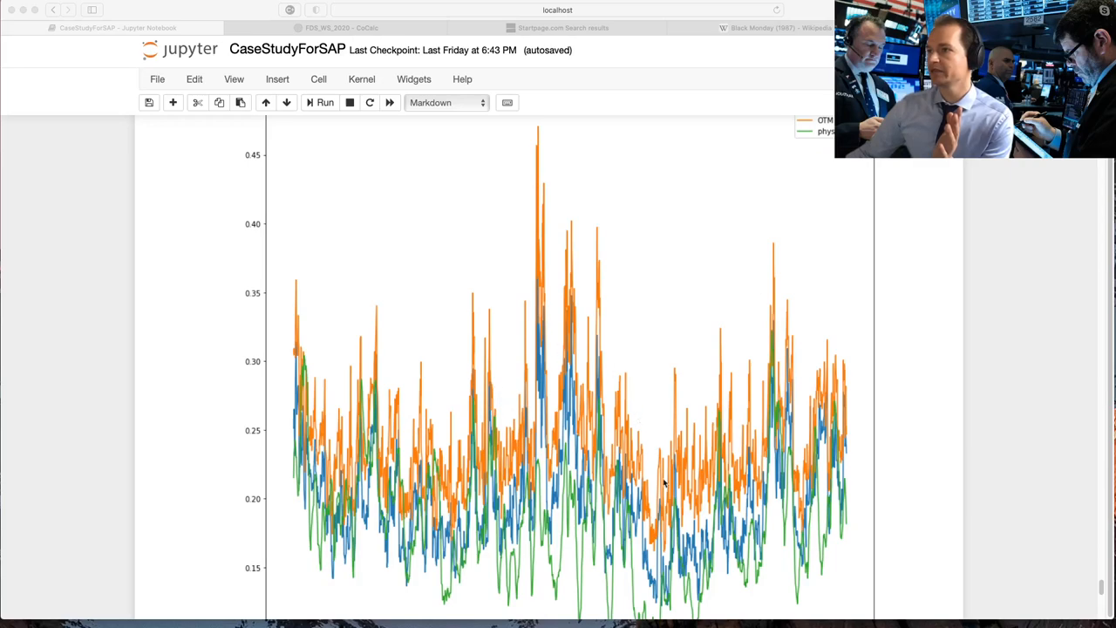
{"action": "mouse_move", "coordinate": [523, 505]}
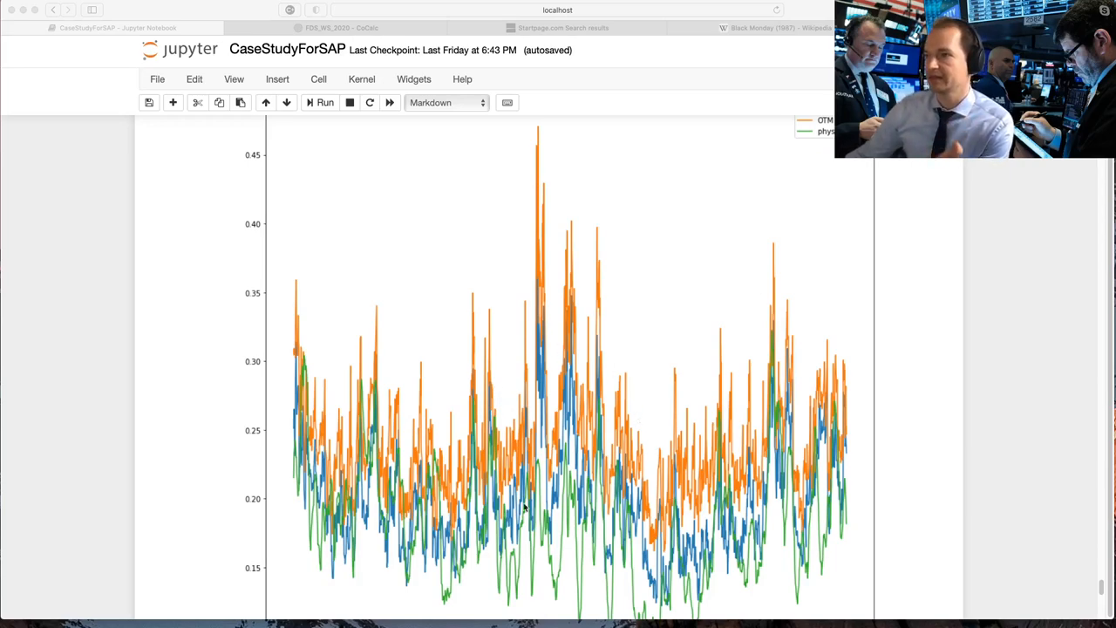
{"action": "mouse_move", "coordinate": [558, 467]}
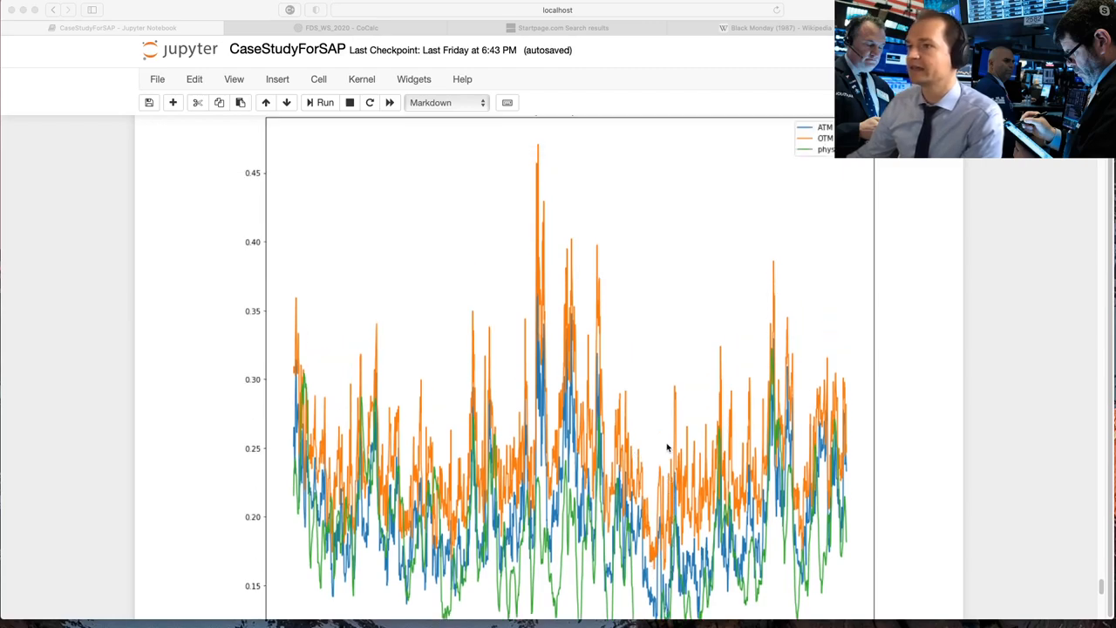
{"action": "scroll", "scroll_direction": "down", "scroll_amount": 3}
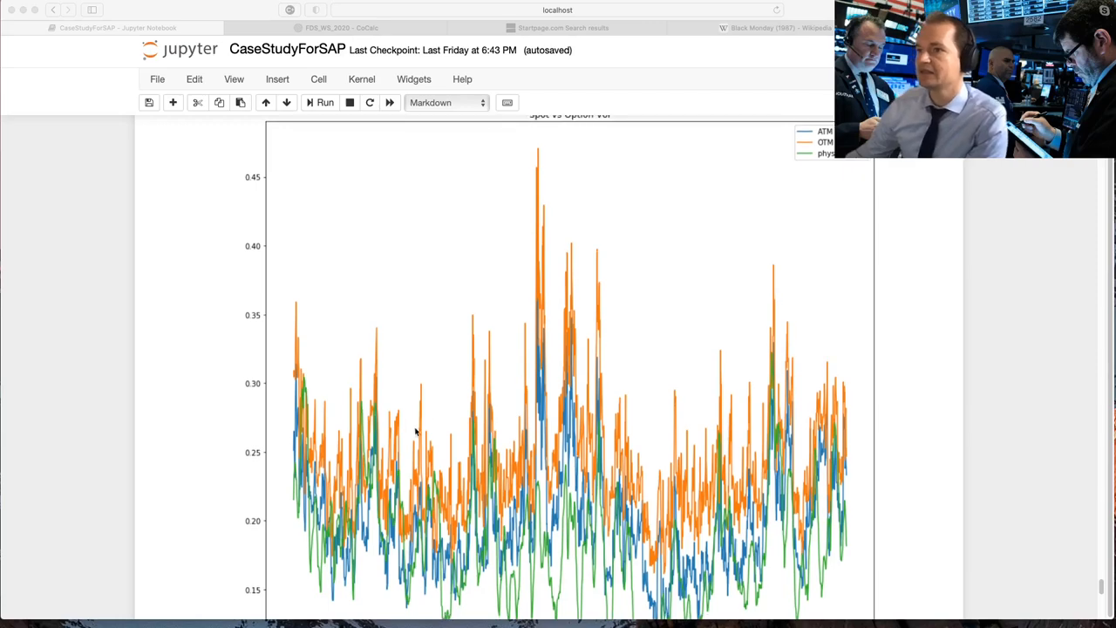
{"action": "scroll", "scroll_direction": "down", "scroll_amount": 3}
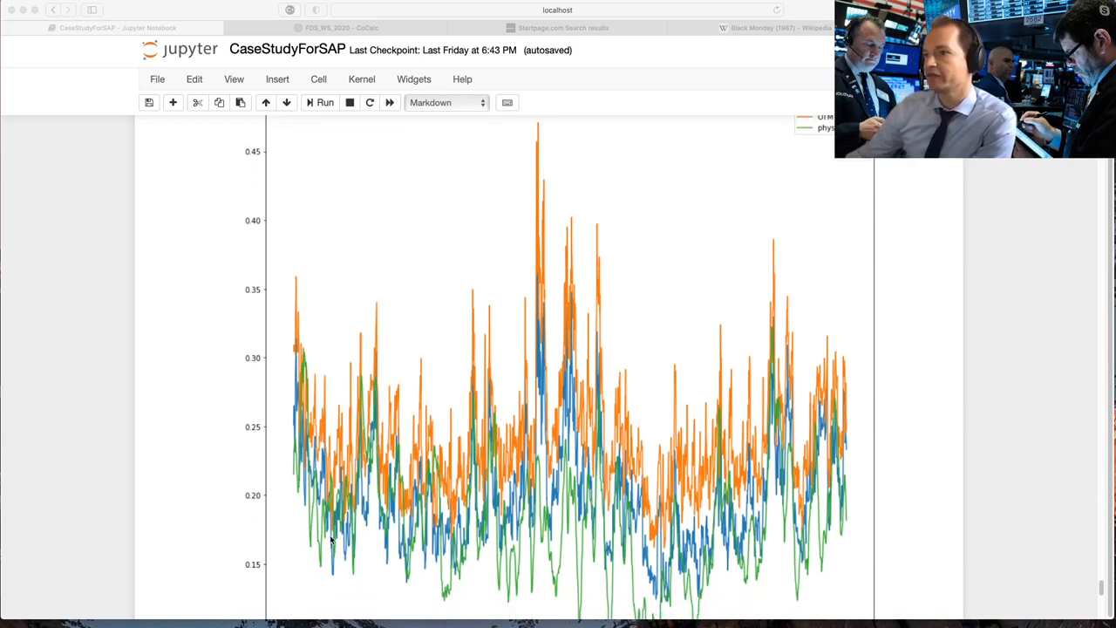
{"action": "scroll", "scroll_direction": "down", "scroll_amount": 3}
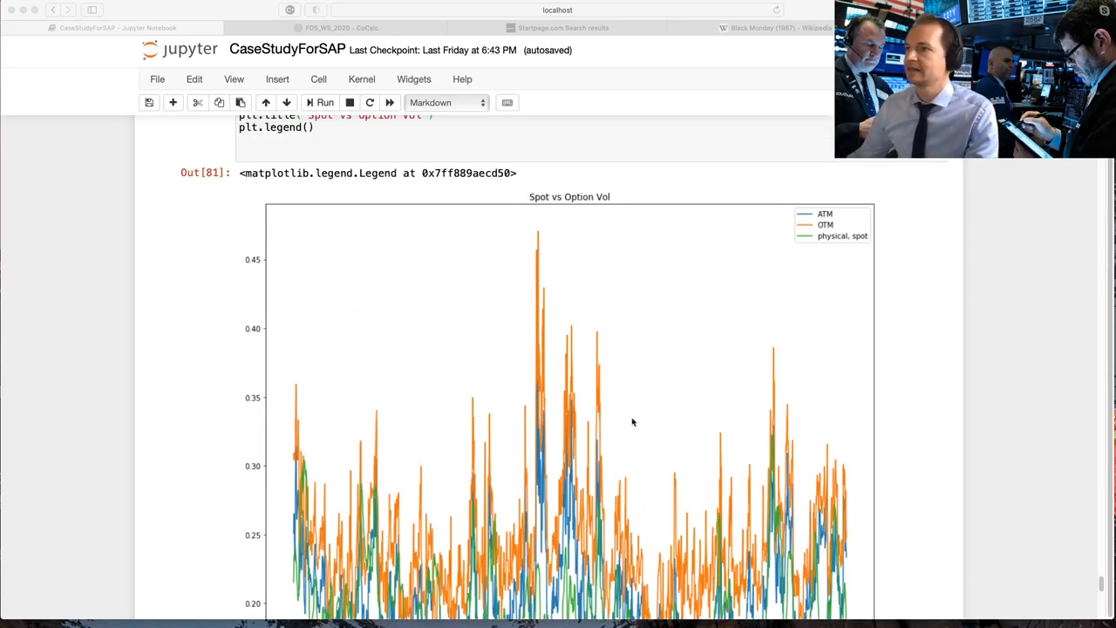
{"action": "scroll", "scroll_direction": "down", "scroll_amount": 3}
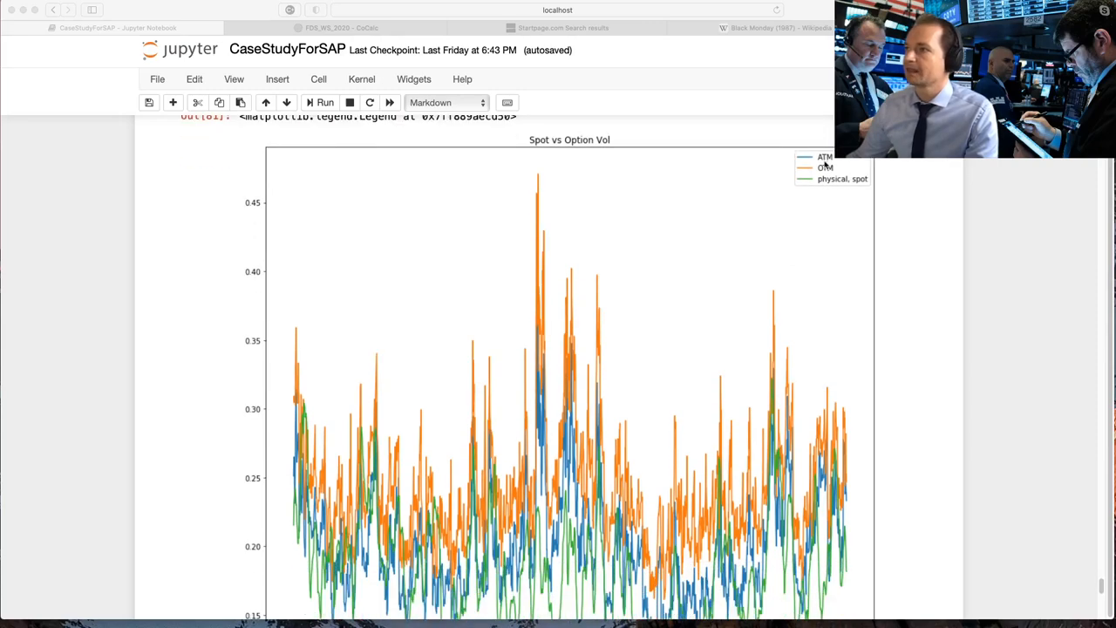
{"action": "mouse_move", "coordinate": [392, 358]}
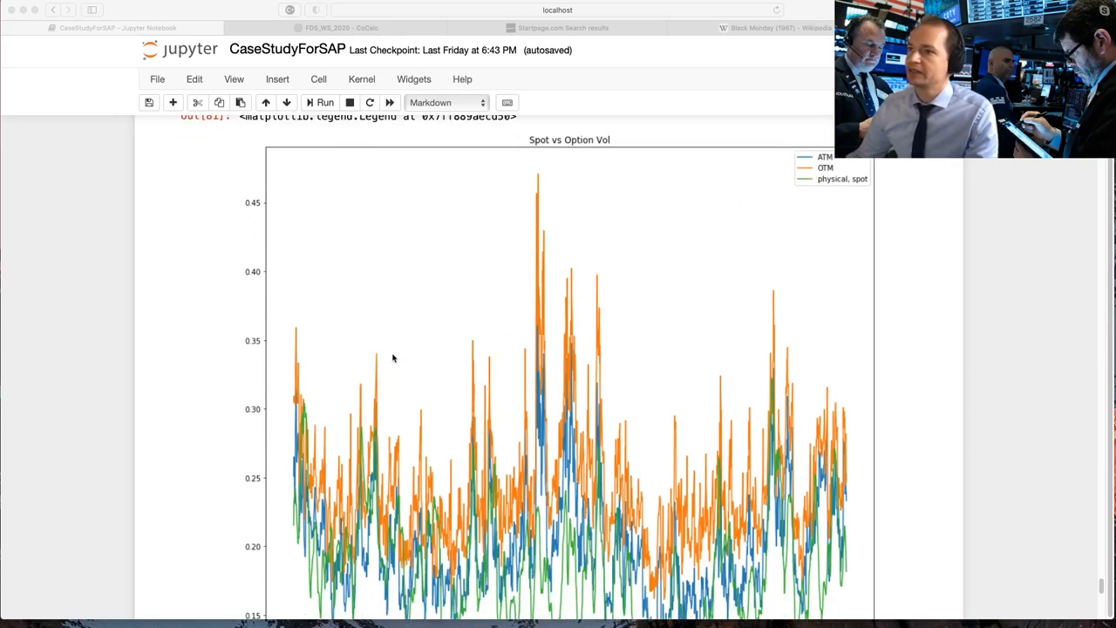
{"action": "mouse_move", "coordinate": [781, 359]}
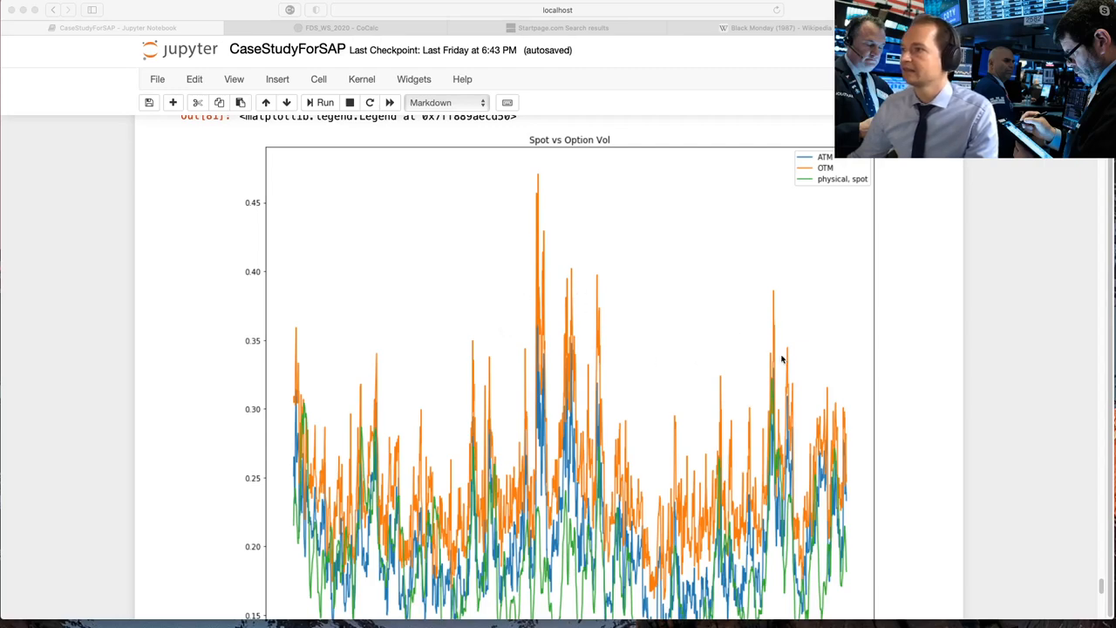
{"action": "mouse_move", "coordinate": [781, 469]}
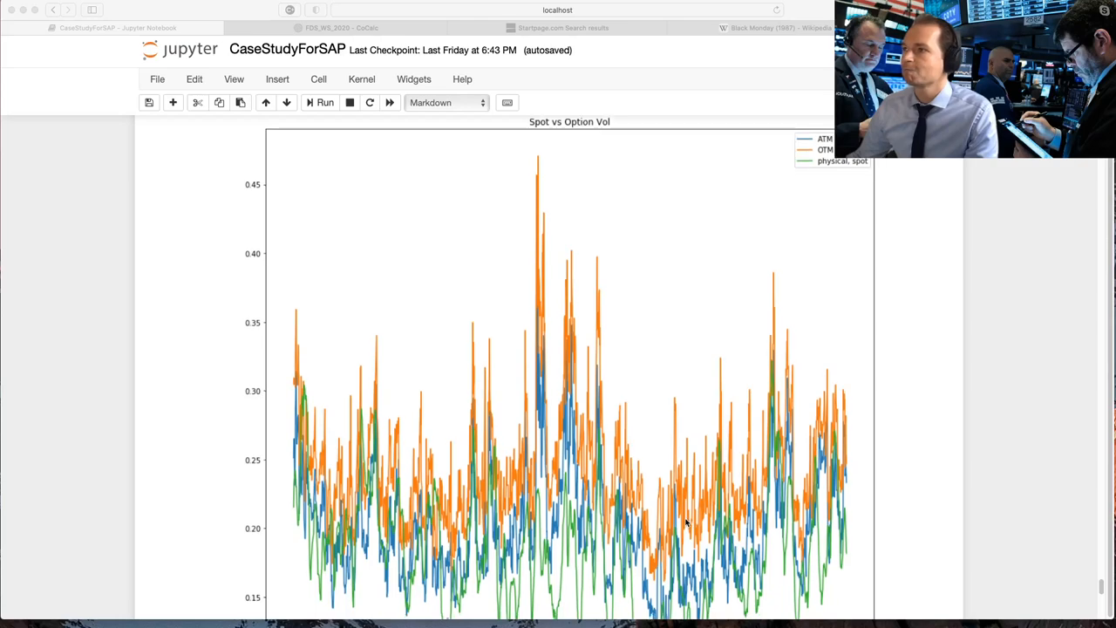
{"action": "scroll", "scroll_direction": "down", "scroll_amount": 3}
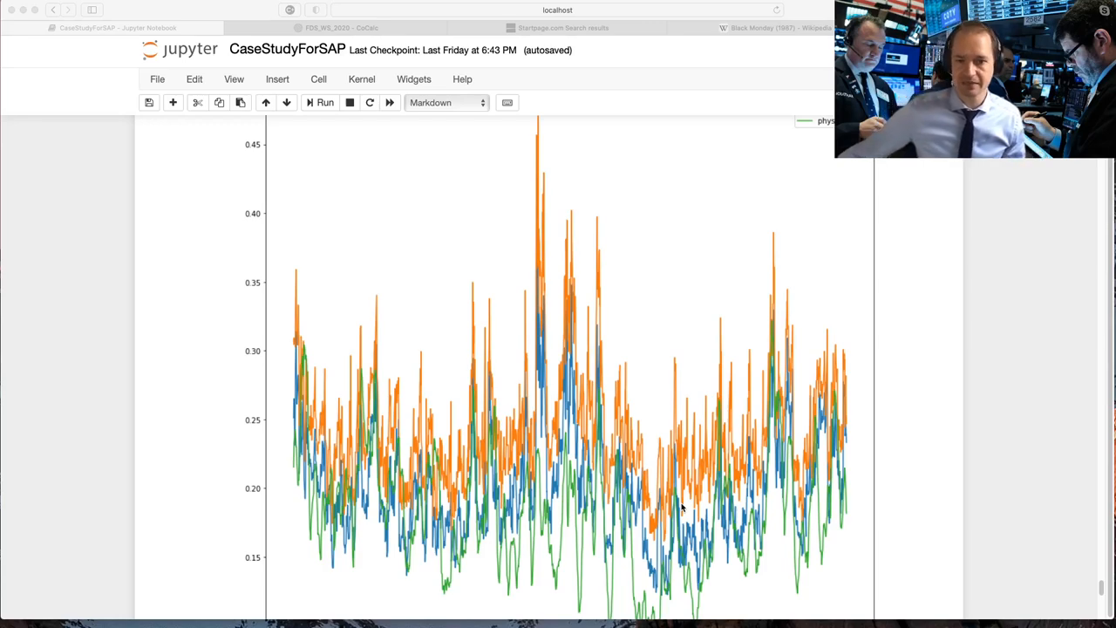
{"action": "mouse_move", "coordinate": [427, 446]}
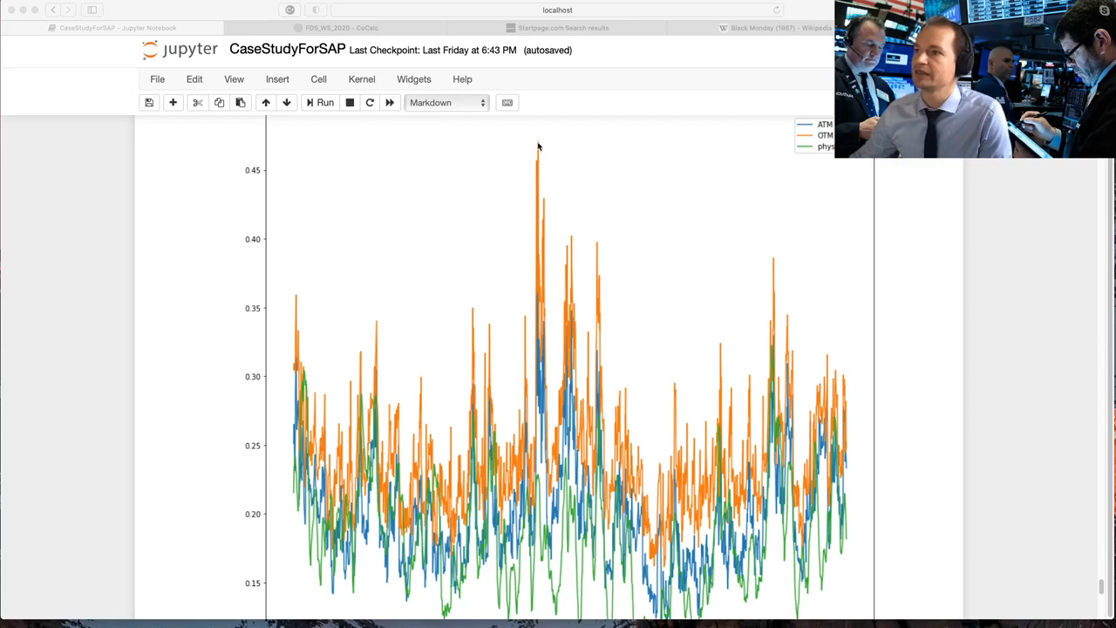
{"action": "mouse_move", "coordinate": [538, 484]}
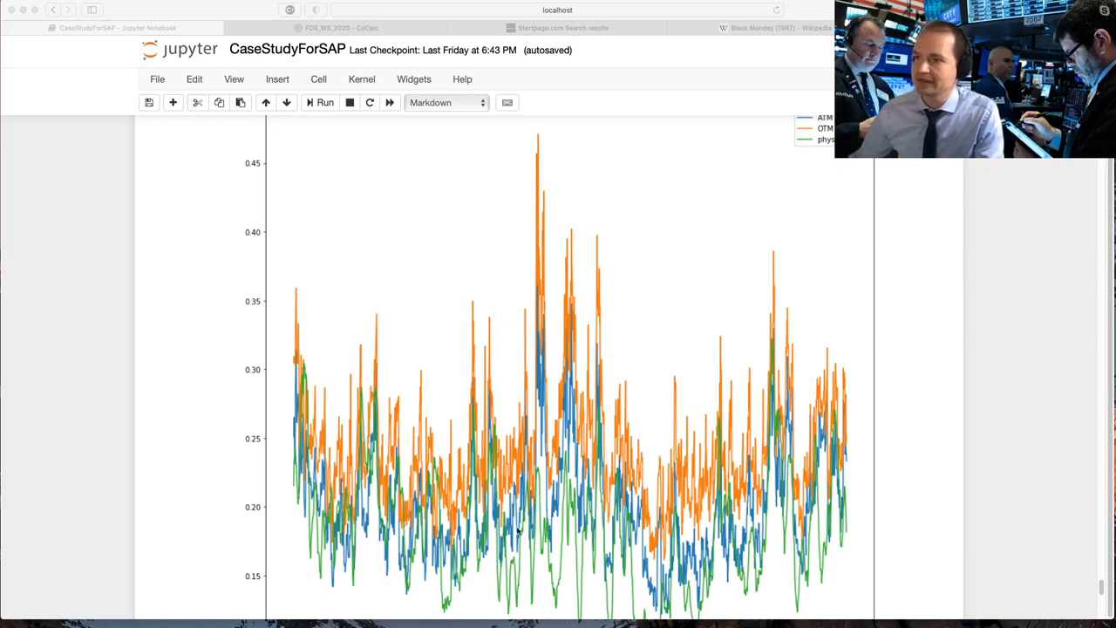
{"action": "mouse_move", "coordinate": [527, 541]}
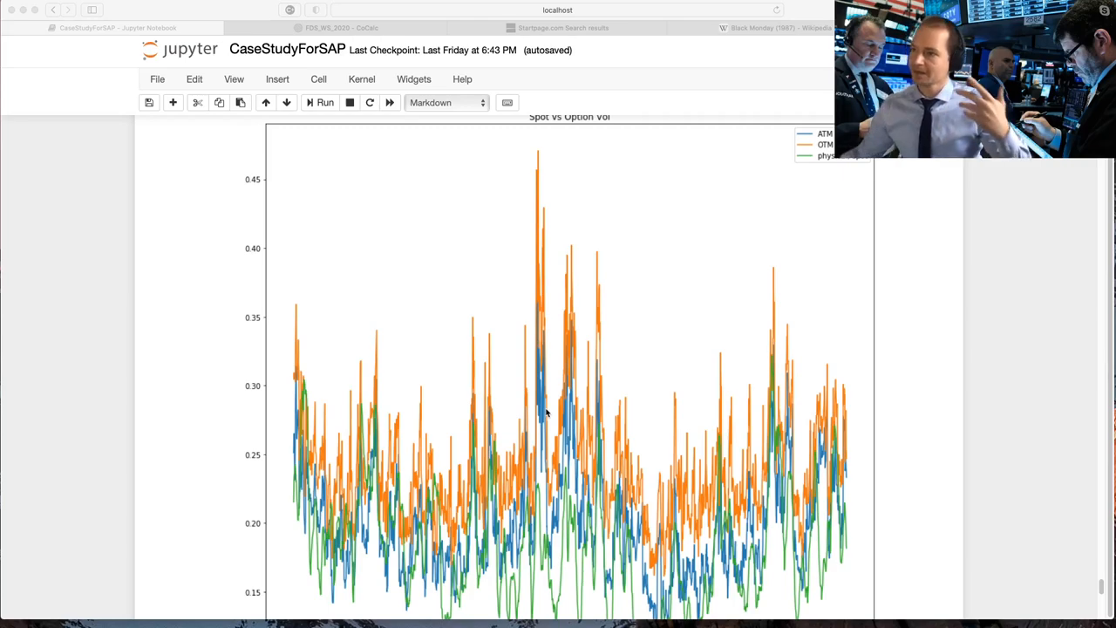
{"action": "mouse_move", "coordinate": [533, 161]}
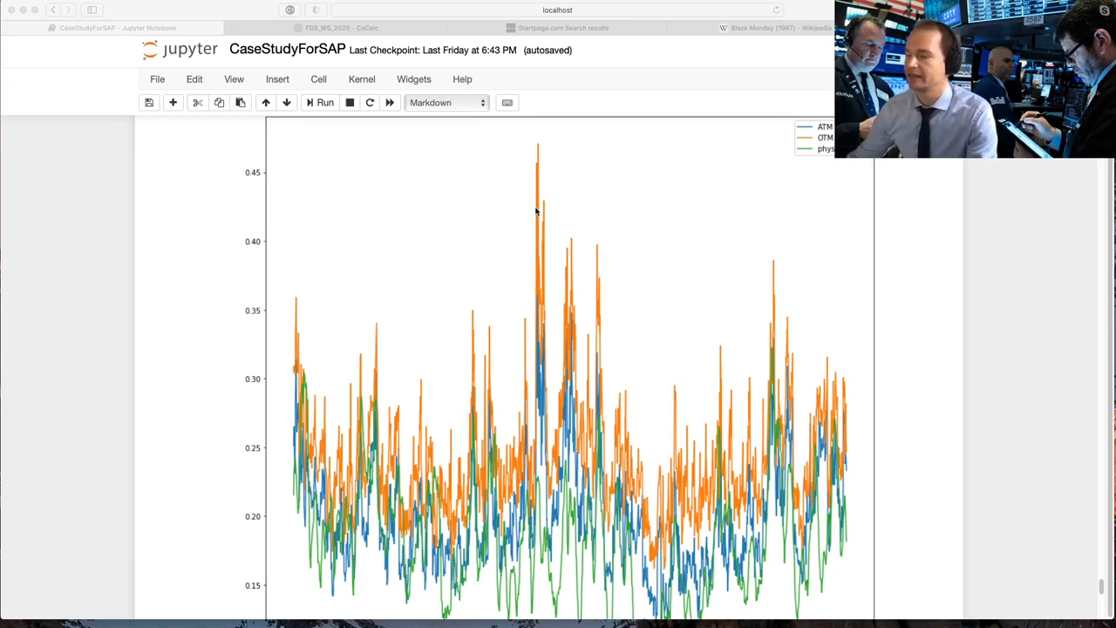
{"action": "mouse_move", "coordinate": [537, 218]}
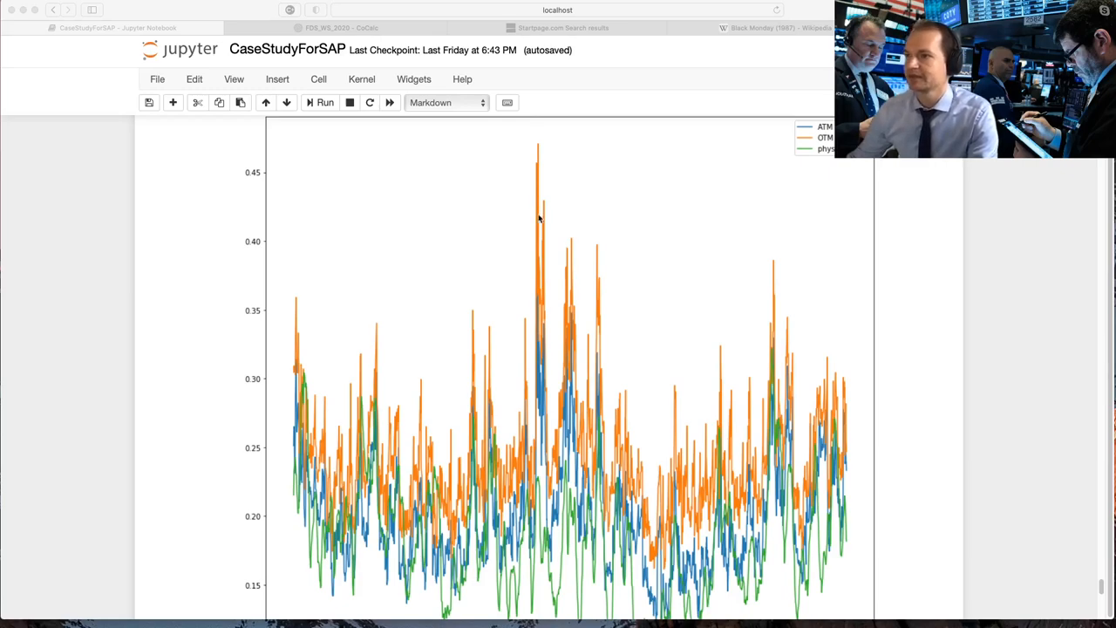
{"action": "scroll", "scroll_direction": "down", "scroll_amount": 3}
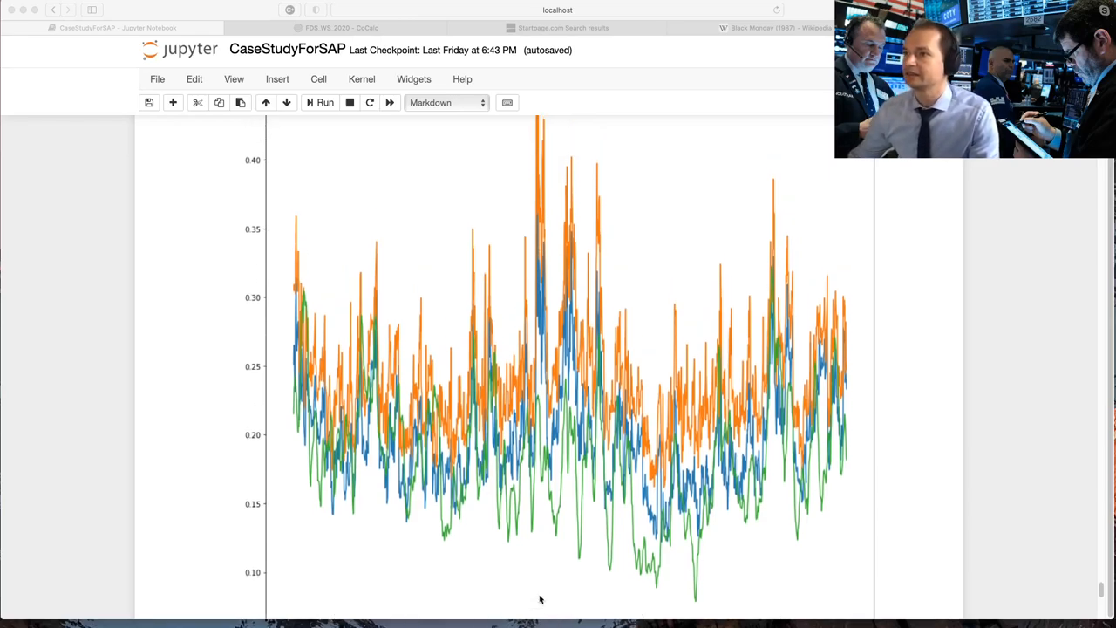
{"action": "scroll", "scroll_direction": "down", "scroll_amount": 3}
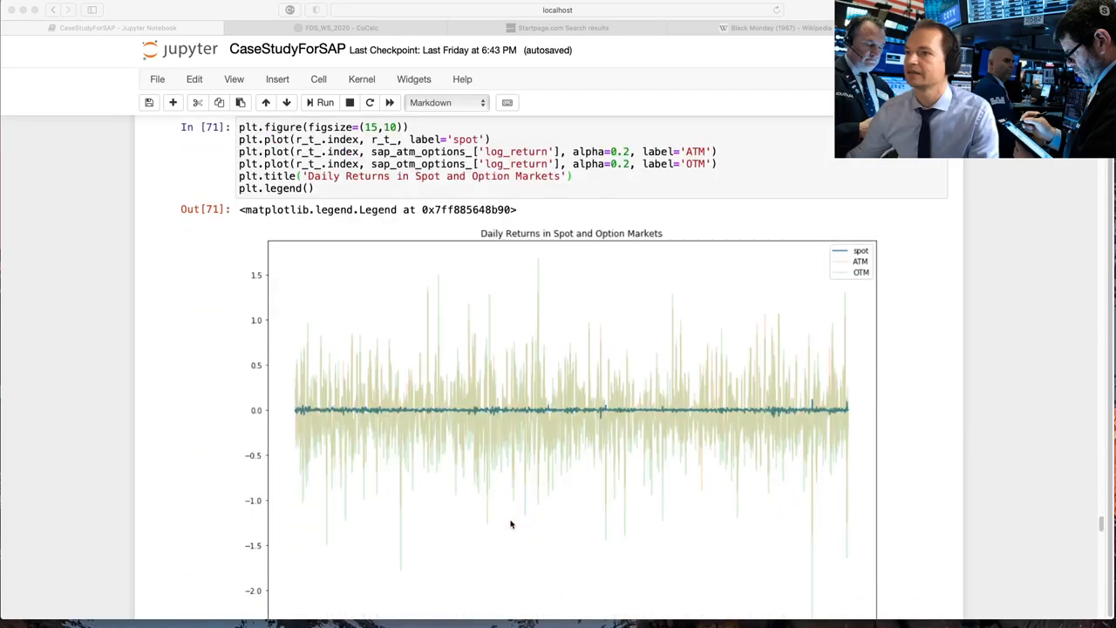
{"action": "scroll", "scroll_direction": "down", "scroll_amount": 3}
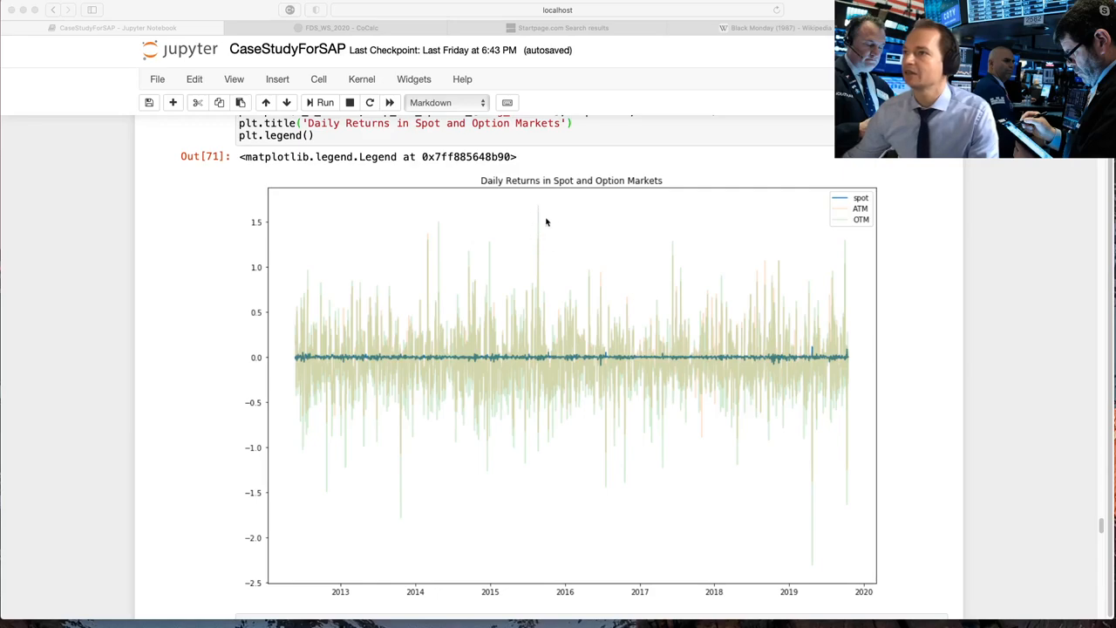
{"action": "mouse_move", "coordinate": [523, 219]}
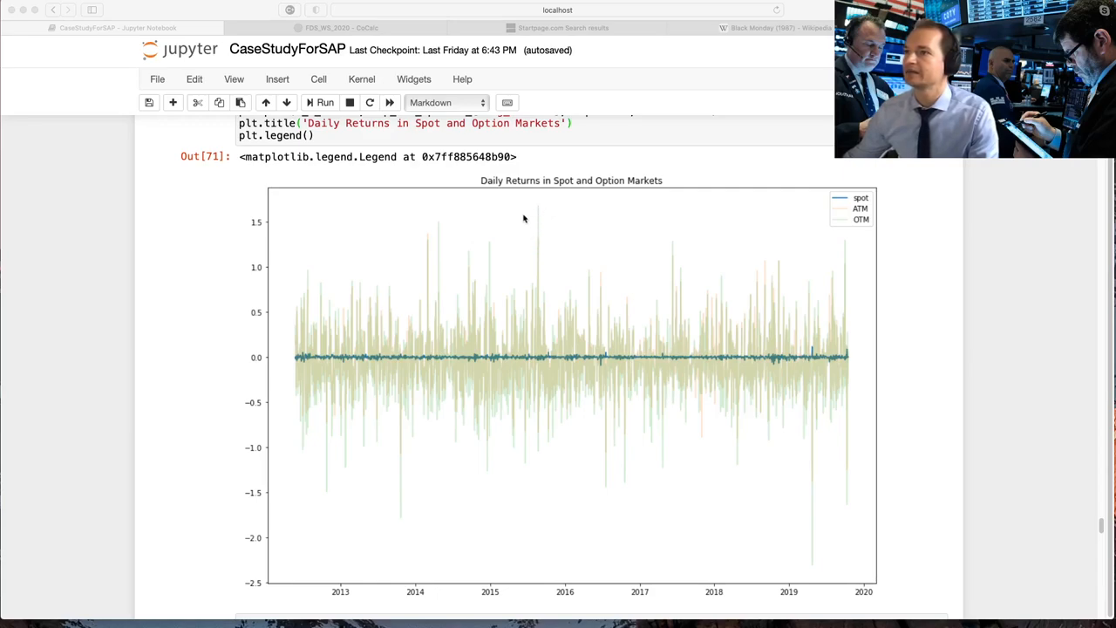
{"action": "mouse_move", "coordinate": [544, 206]}
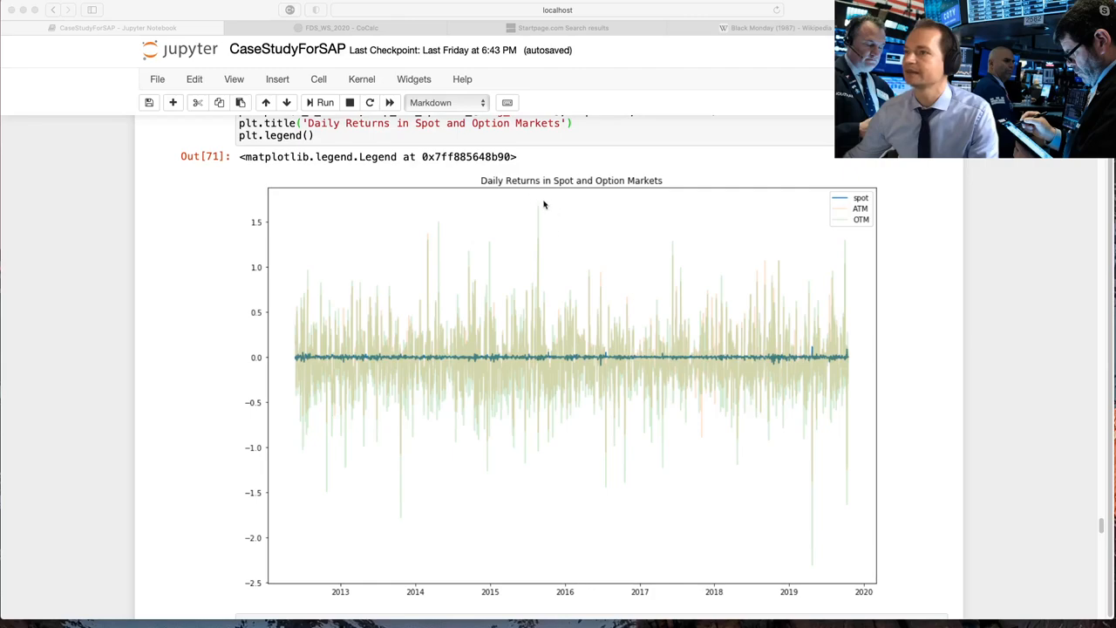
{"action": "mouse_move", "coordinate": [536, 213]}
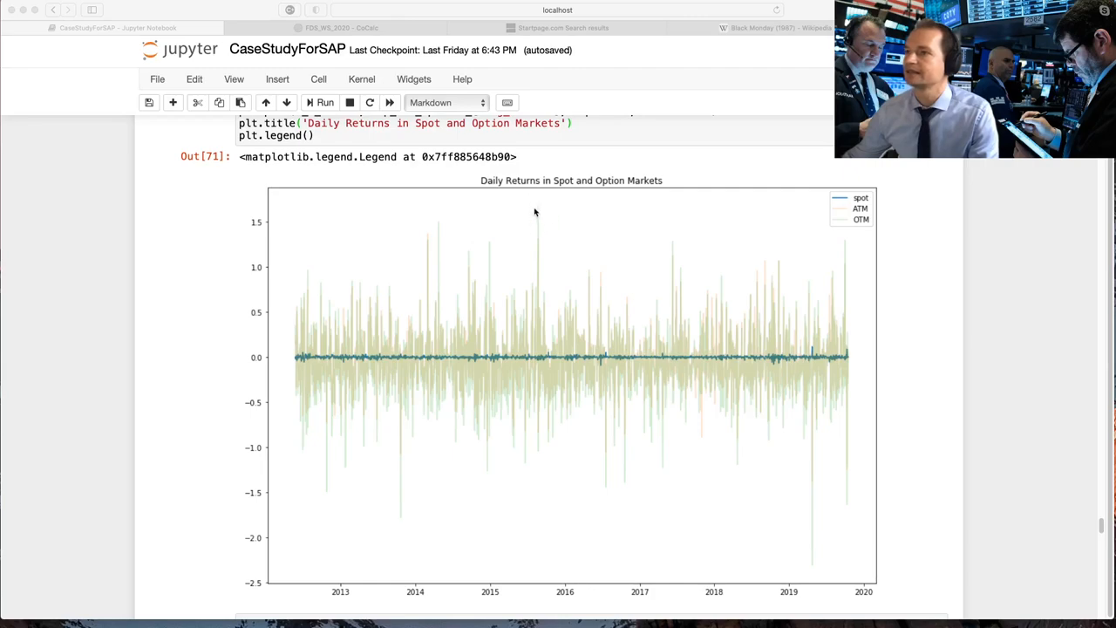
{"action": "mouse_move", "coordinate": [546, 244]}
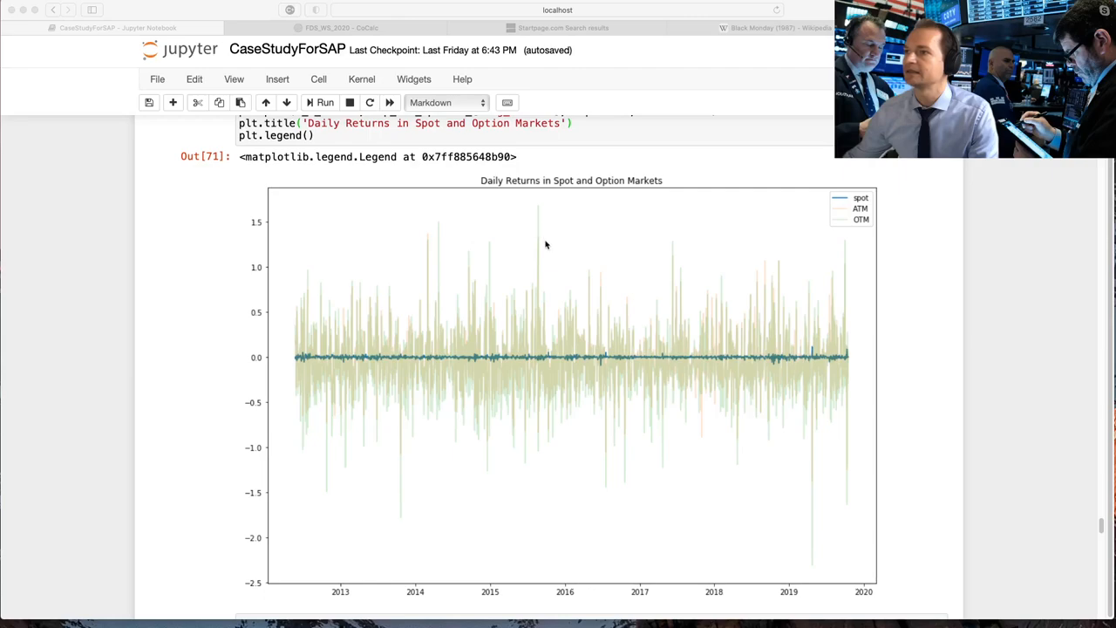
{"action": "mouse_move", "coordinate": [544, 223]}
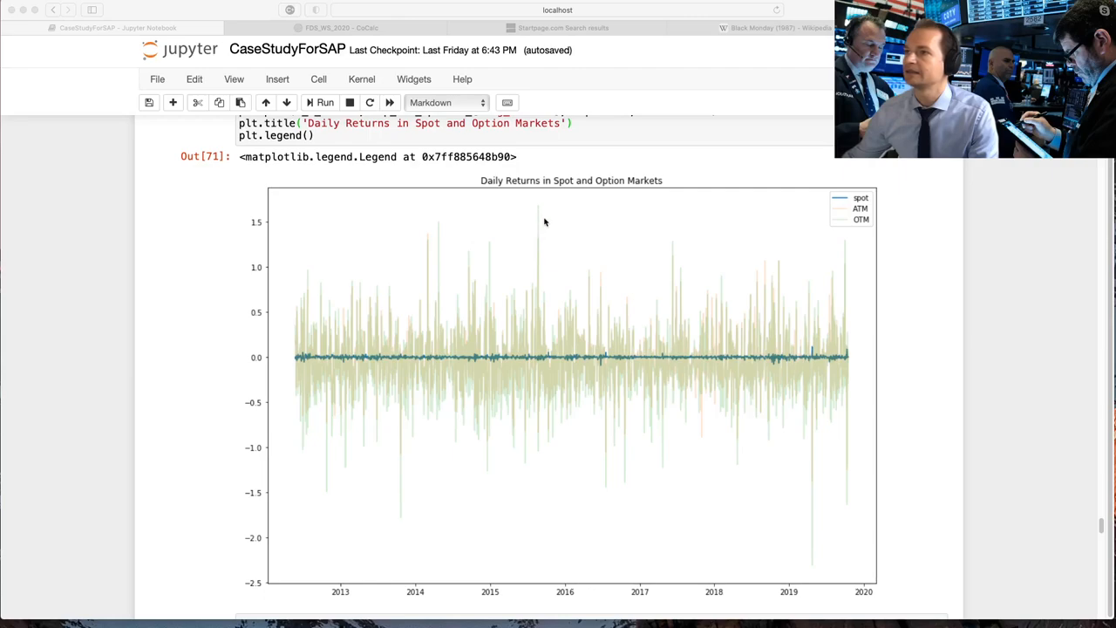
{"action": "mouse_move", "coordinate": [527, 234]}
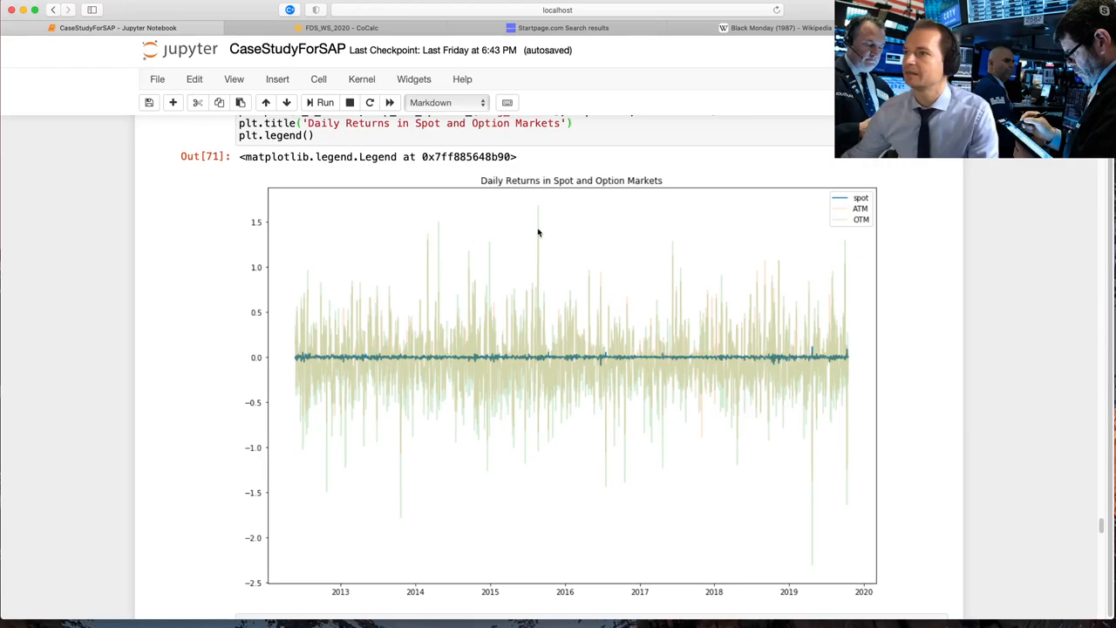
{"action": "scroll", "scroll_direction": "down", "scroll_amount": 3}
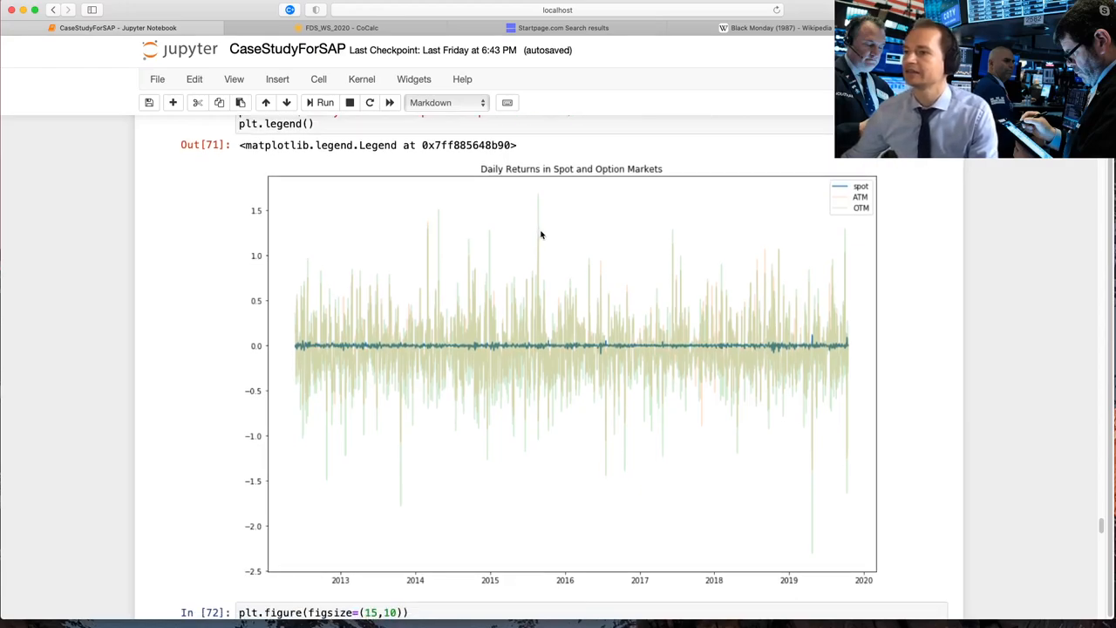
{"action": "scroll", "scroll_direction": "down", "scroll_amount": 3}
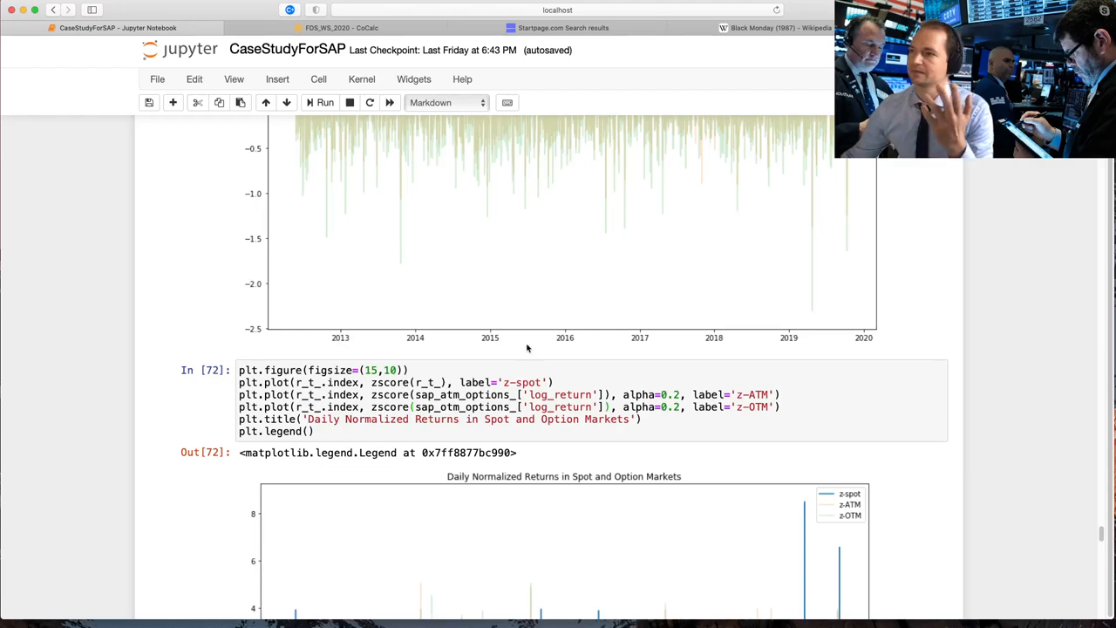
{"action": "scroll", "scroll_direction": "down", "scroll_amount": 3}
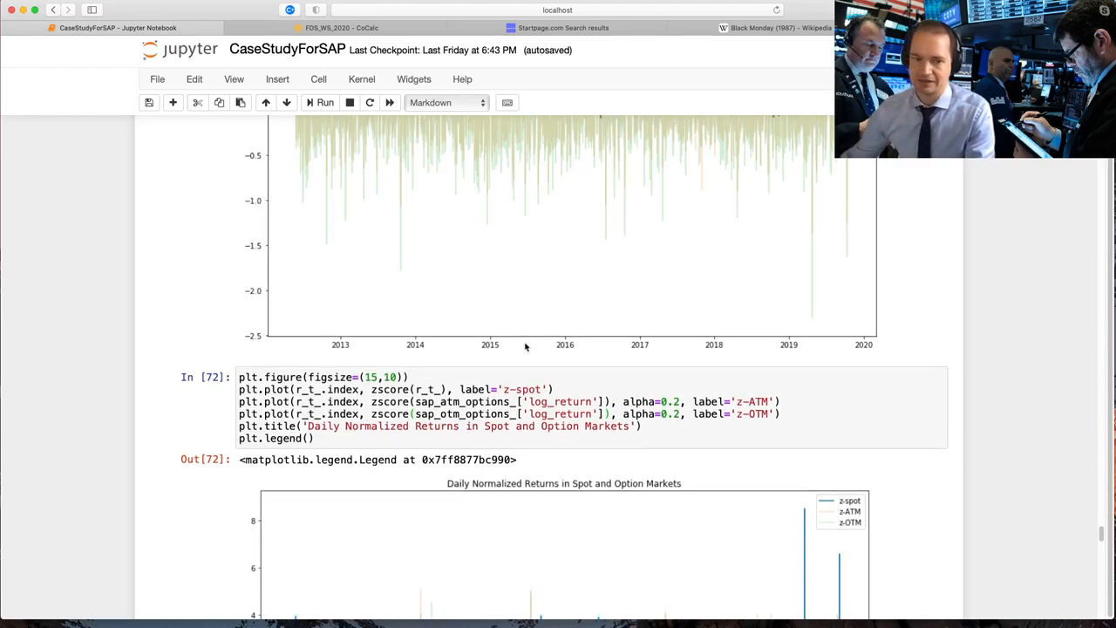
{"action": "scroll", "scroll_direction": "down", "scroll_amount": 3}
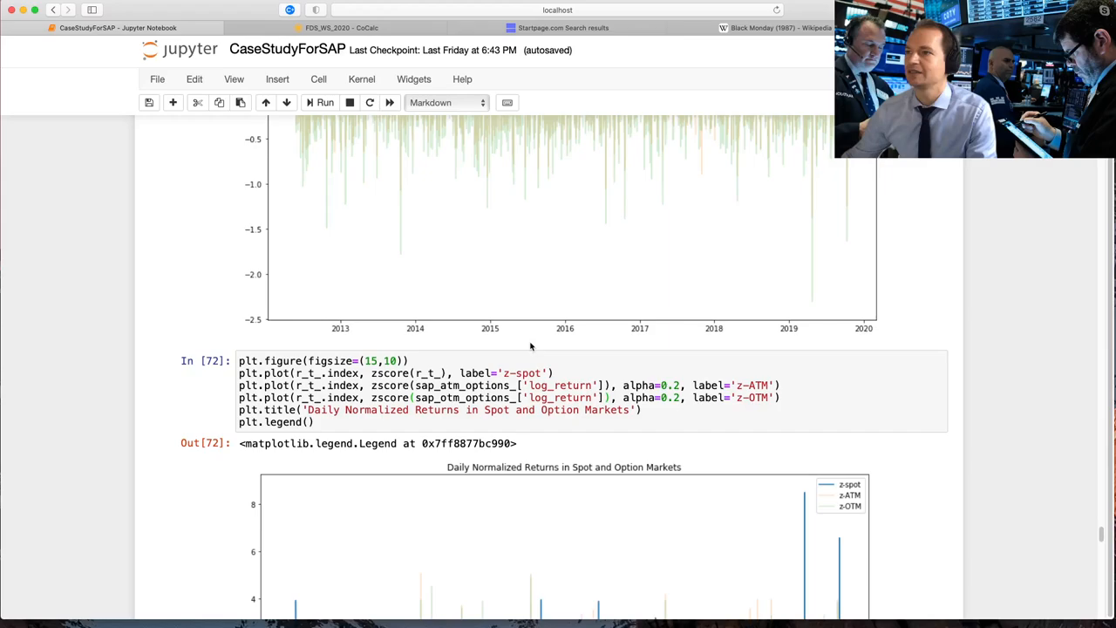
{"action": "scroll", "scroll_direction": "down", "scroll_amount": 3}
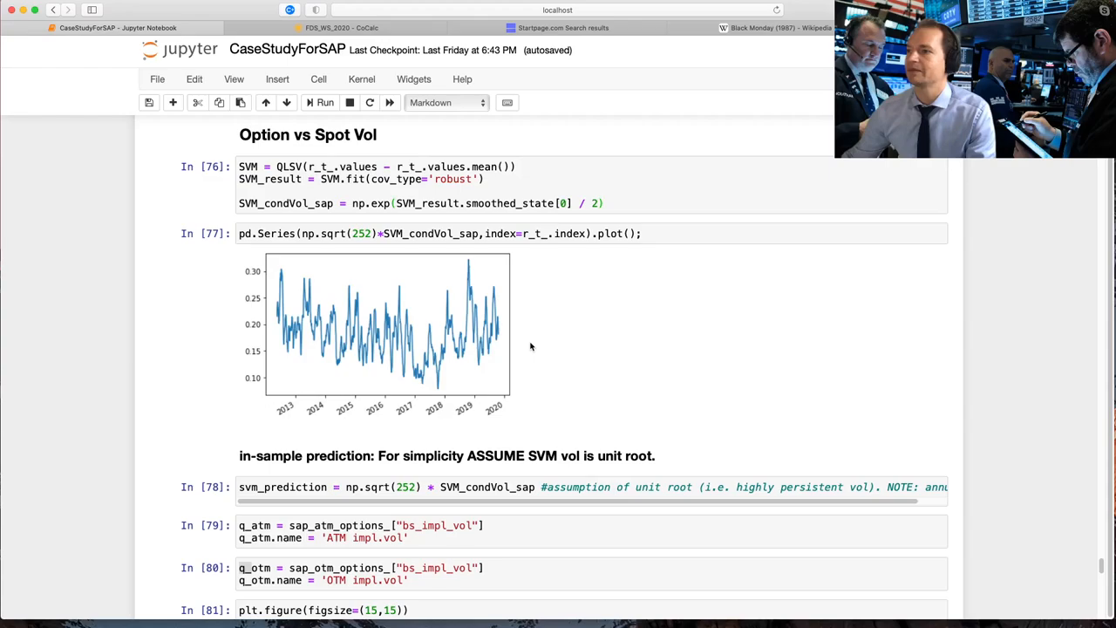
{"action": "scroll", "scroll_direction": "down", "scroll_amount": 3}
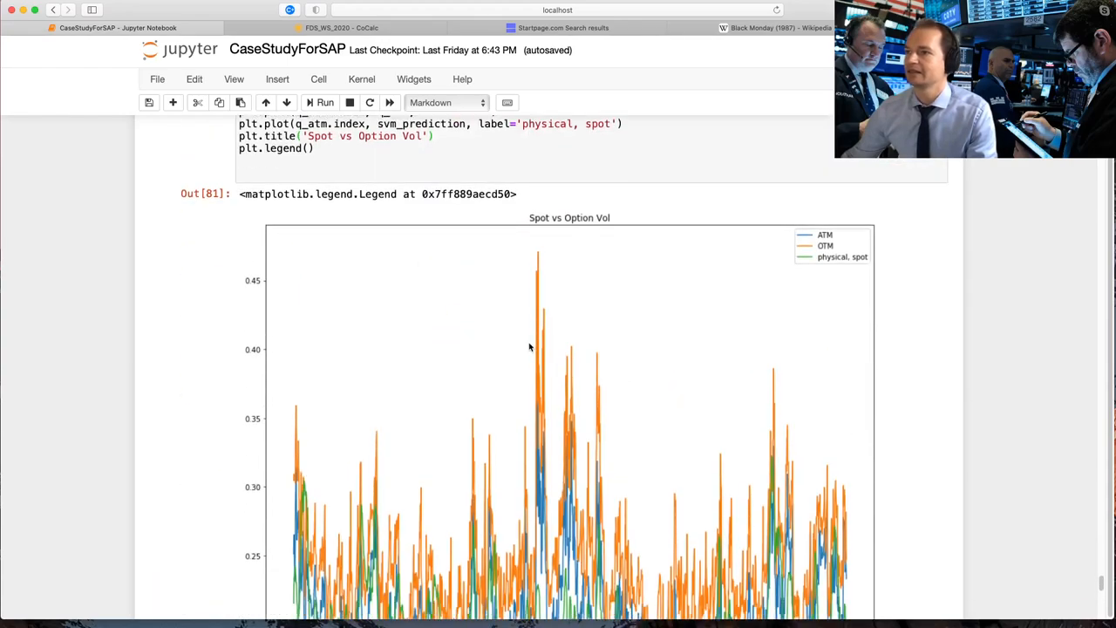
{"action": "scroll", "scroll_direction": "down", "scroll_amount": 3}
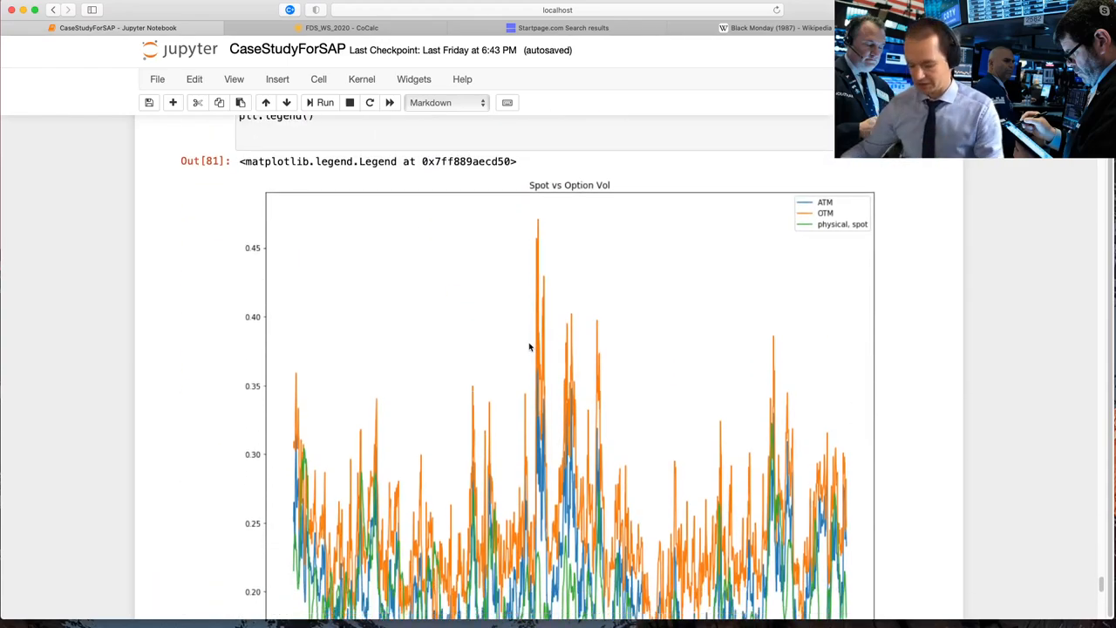
{"action": "scroll", "scroll_direction": "down", "scroll_amount": 3}
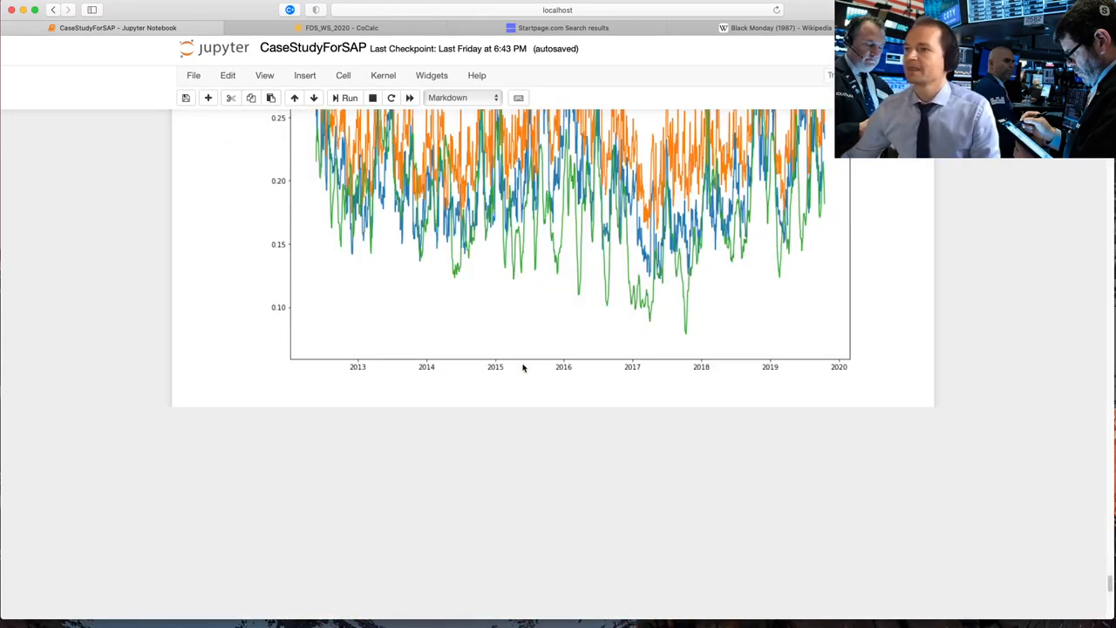
{"action": "scroll", "scroll_direction": "down", "scroll_amount": 3}
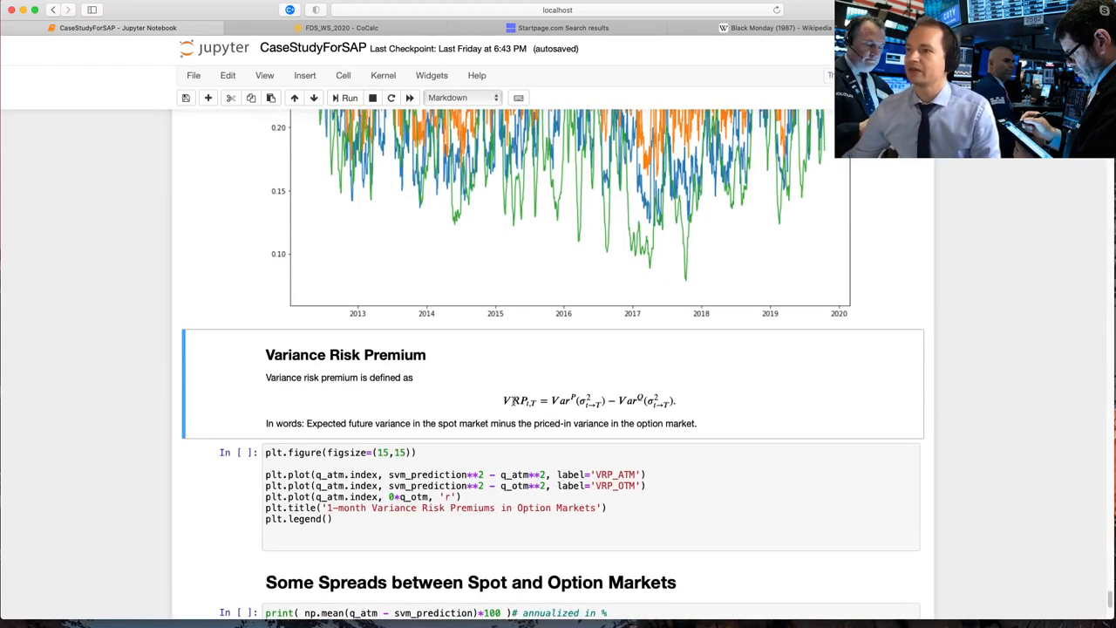
{"action": "scroll", "scroll_direction": "down", "scroll_amount": 3}
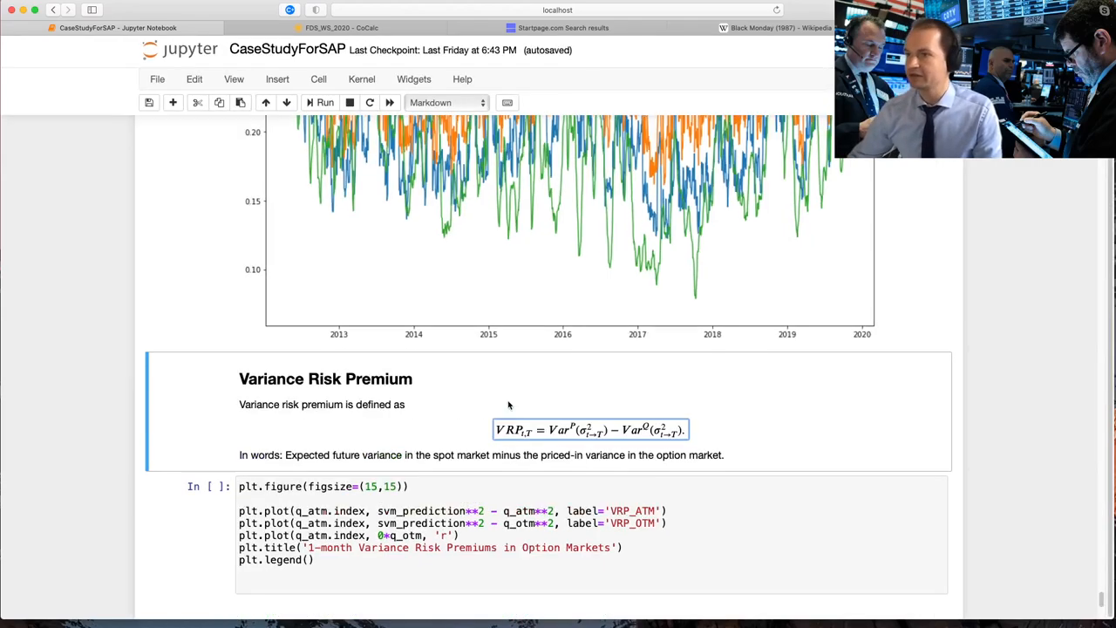